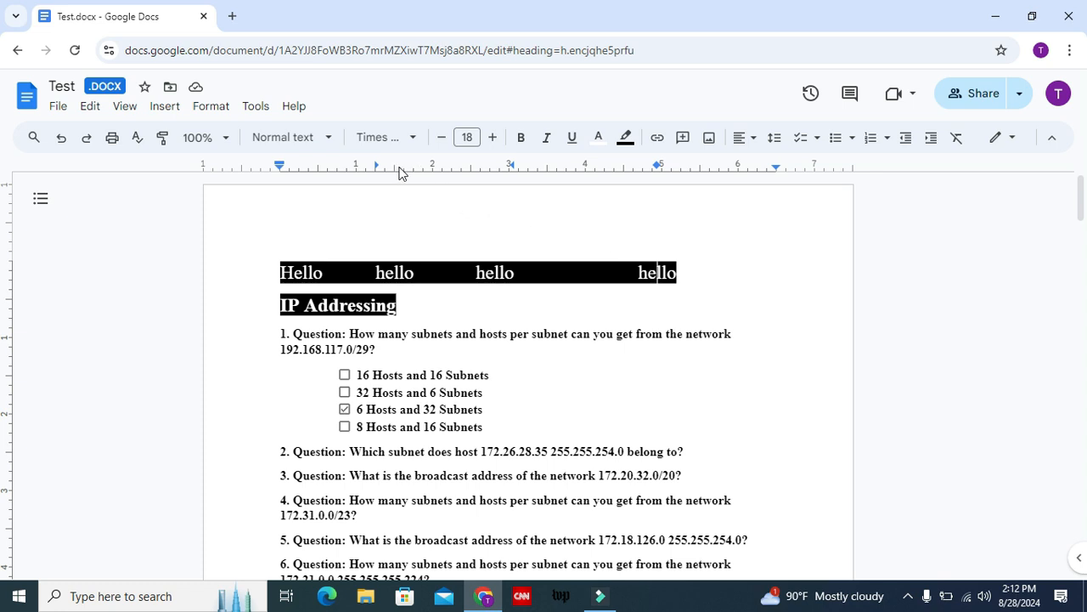
pyautogui.moveTo(661, 174)
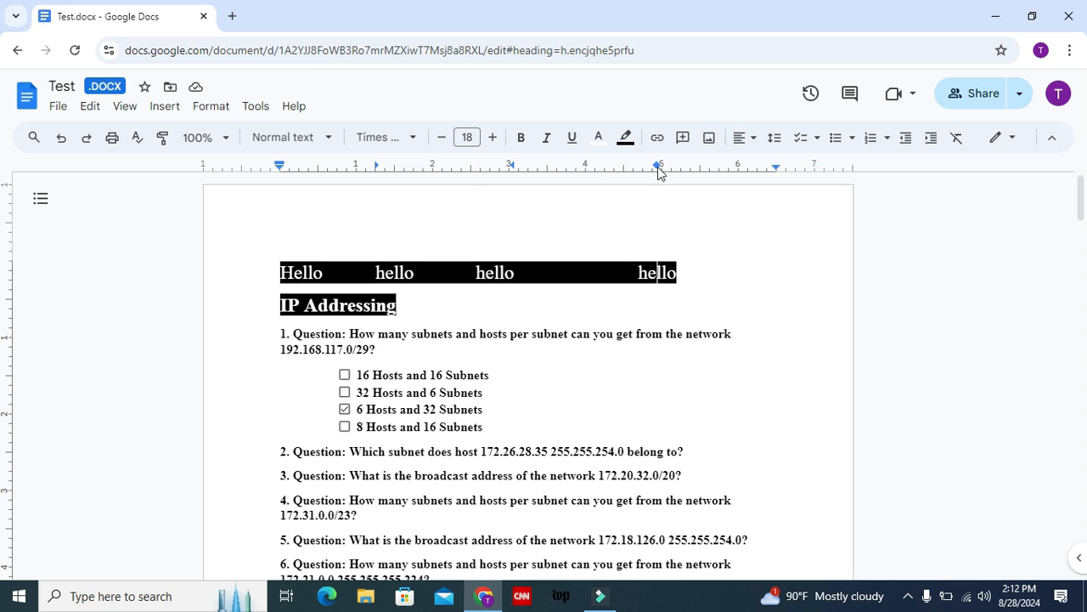
pyautogui.moveTo(431, 238)
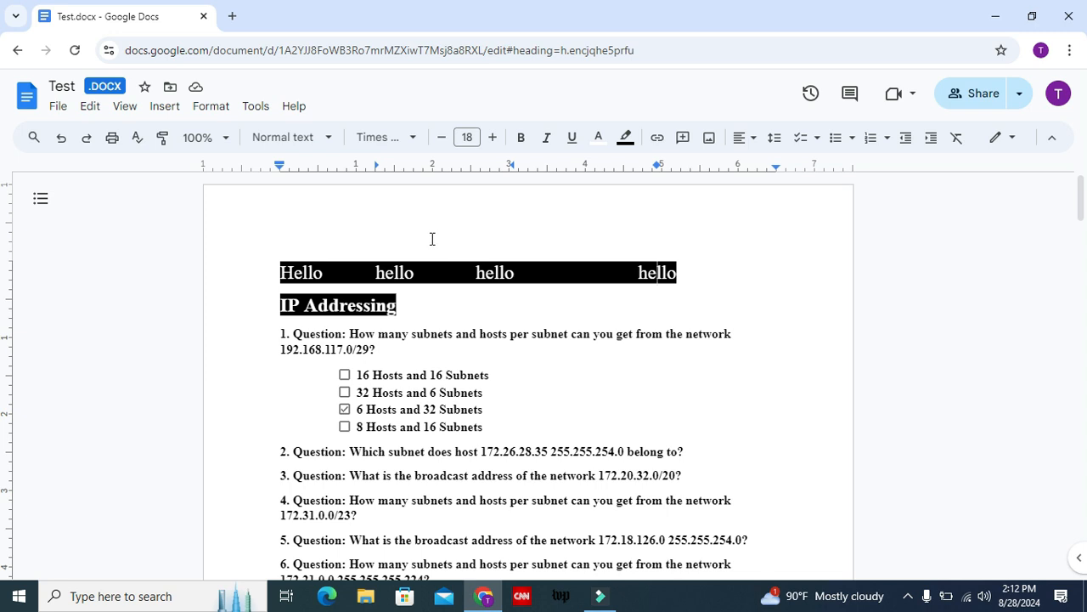
pyautogui.moveTo(381, 163)
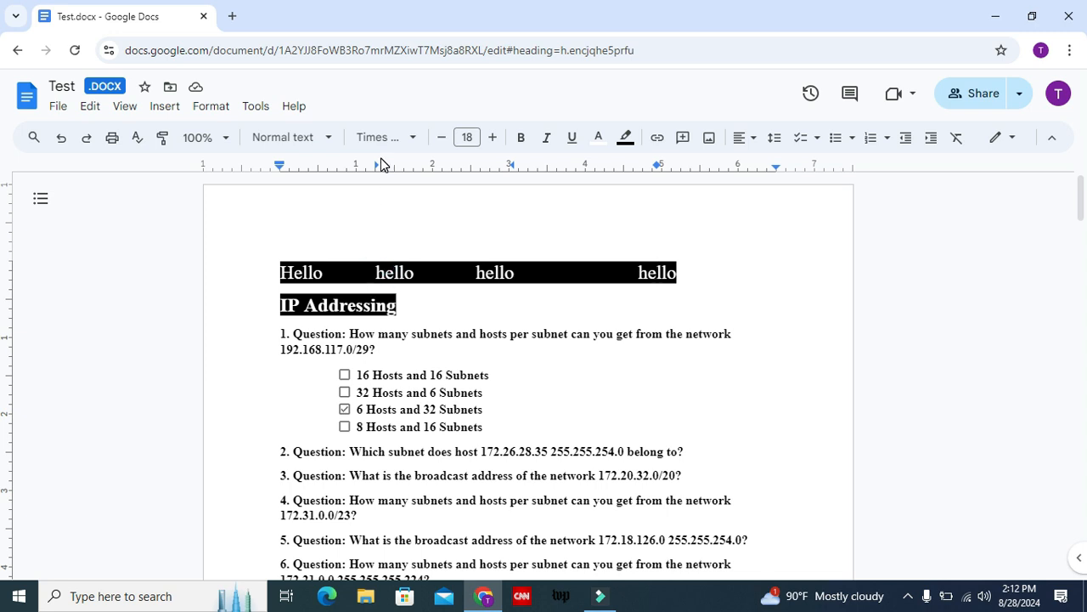
pyautogui.moveTo(376, 170)
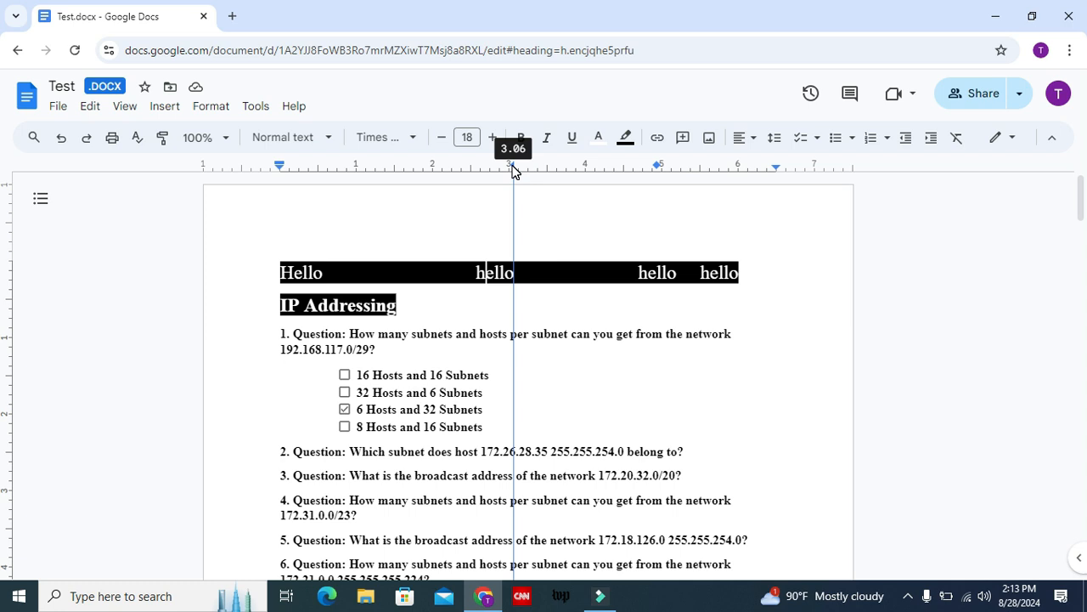
pyautogui.moveTo(510, 98)
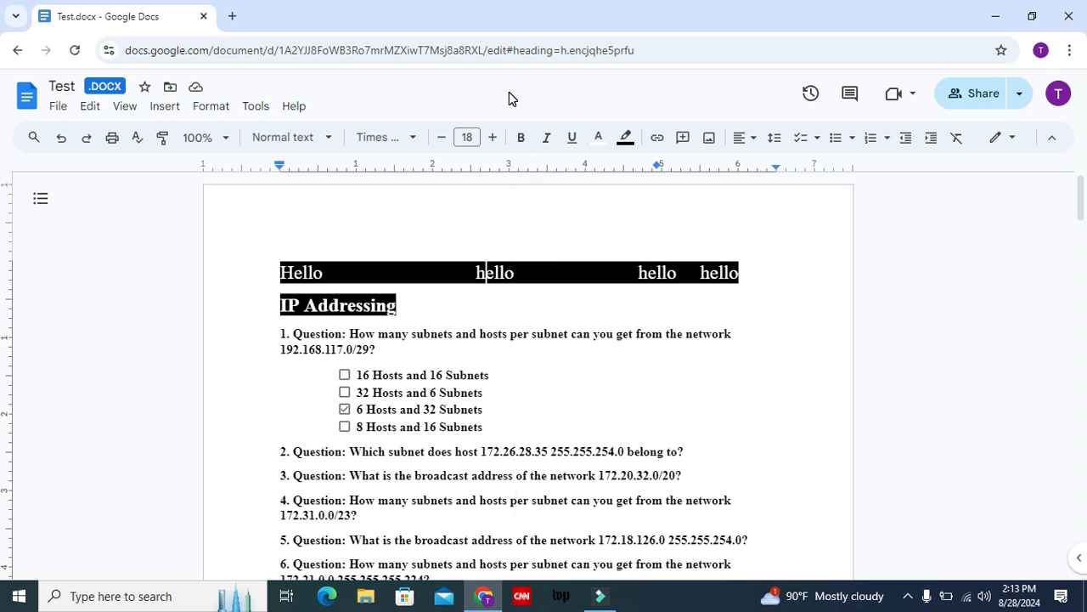